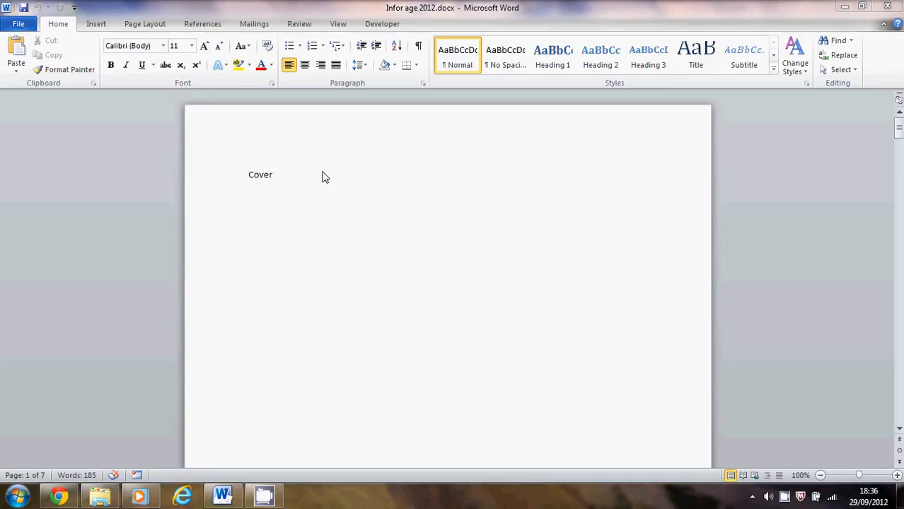
pyautogui.moveTo(331, 178)
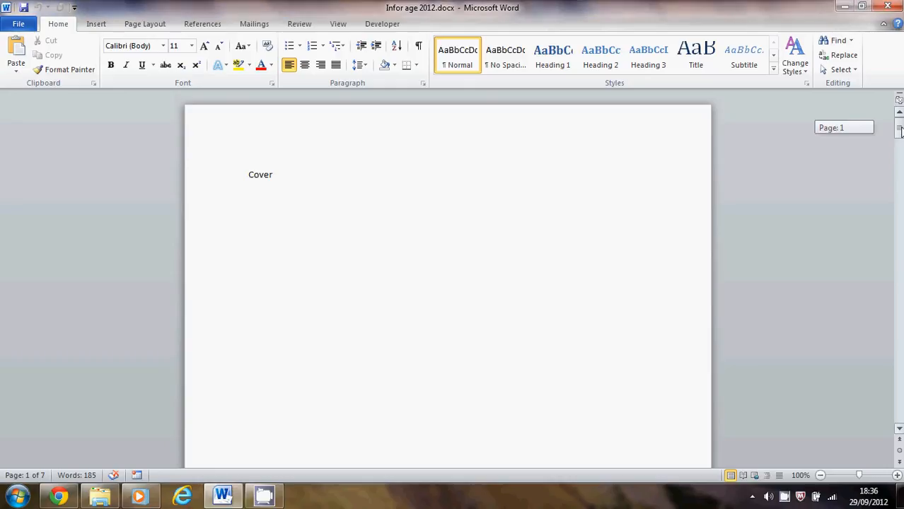
# Step: Scroll through the report's pages from the cover toward the Appendix and back to the Email page
pyautogui.scroll(-3)
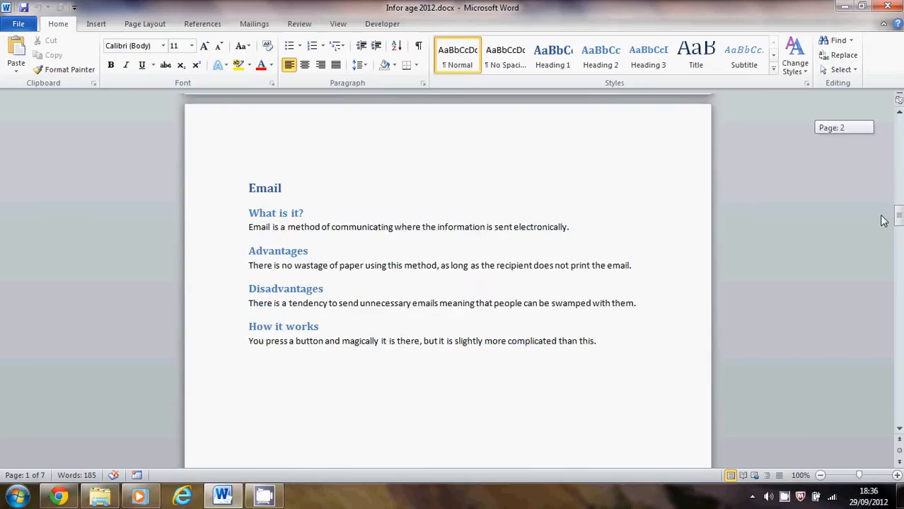
pyautogui.scroll(-3)
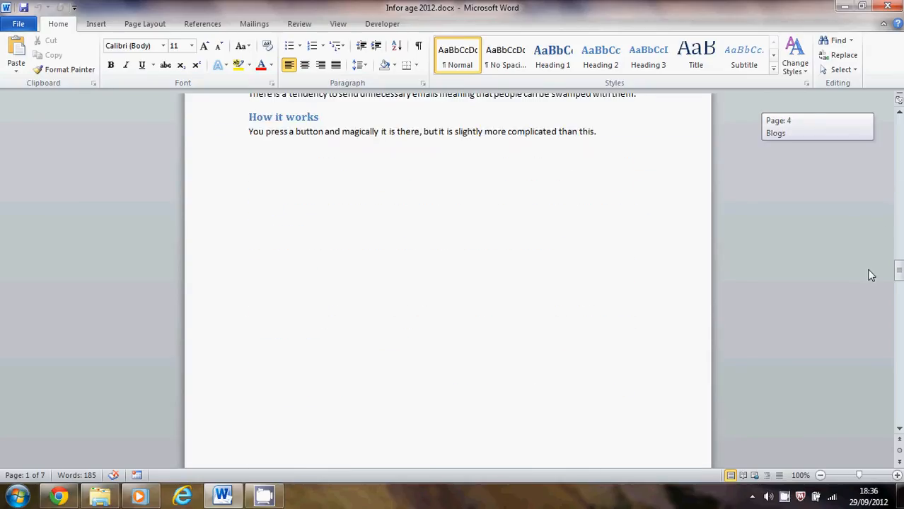
pyautogui.scroll(-3)
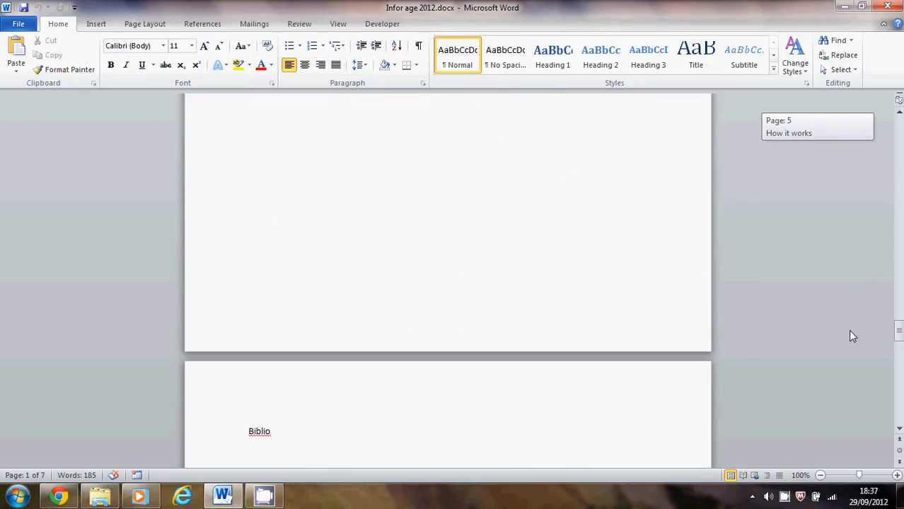
pyautogui.scroll(-3)
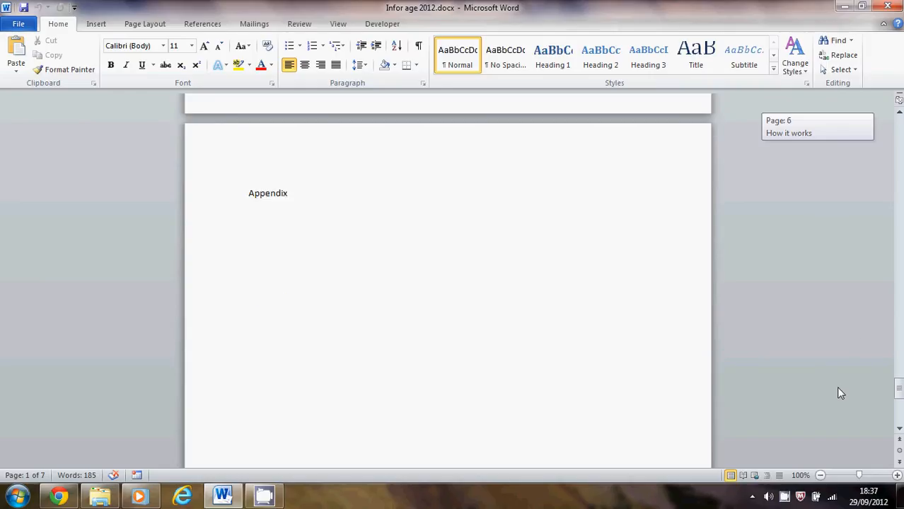
pyautogui.scroll(-3)
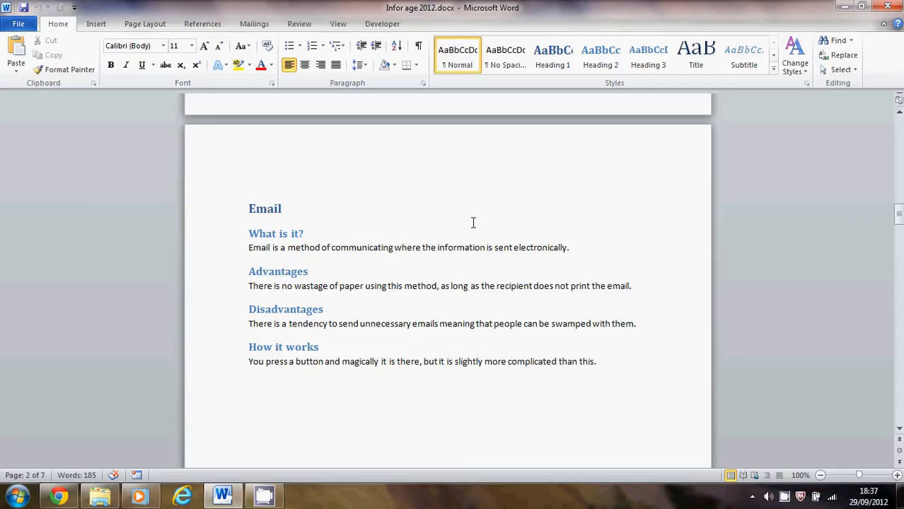
pyautogui.moveTo(391, 247)
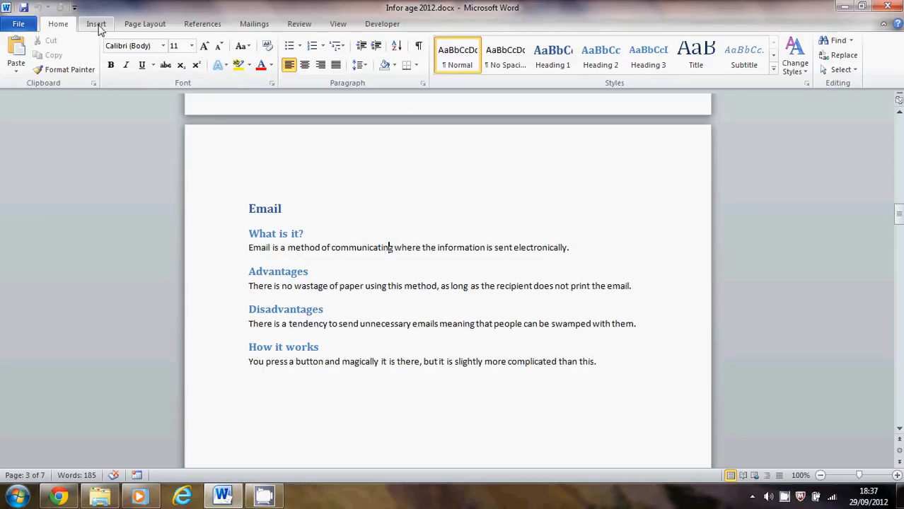
# Step: Insert a Plain Number 1 page number at the bottom of the page via Insert > Page Number
pyautogui.click(95, 23)
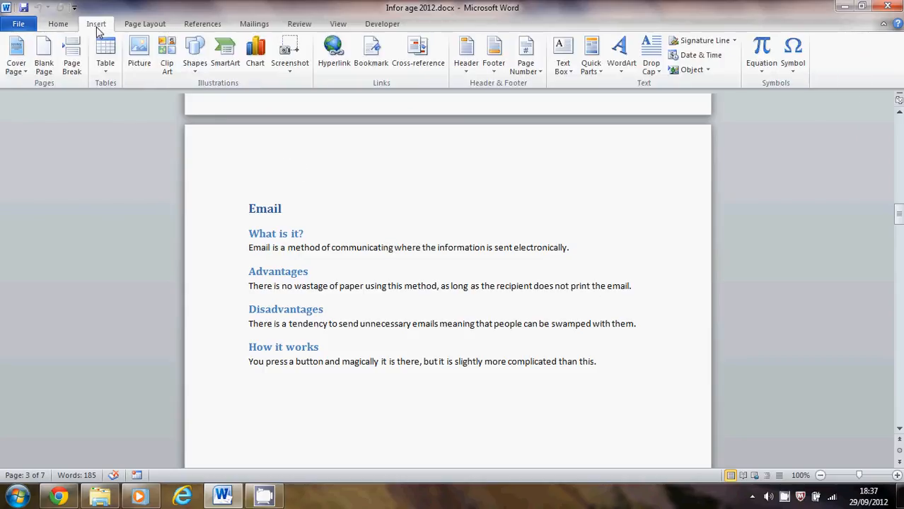
pyautogui.moveTo(16, 55)
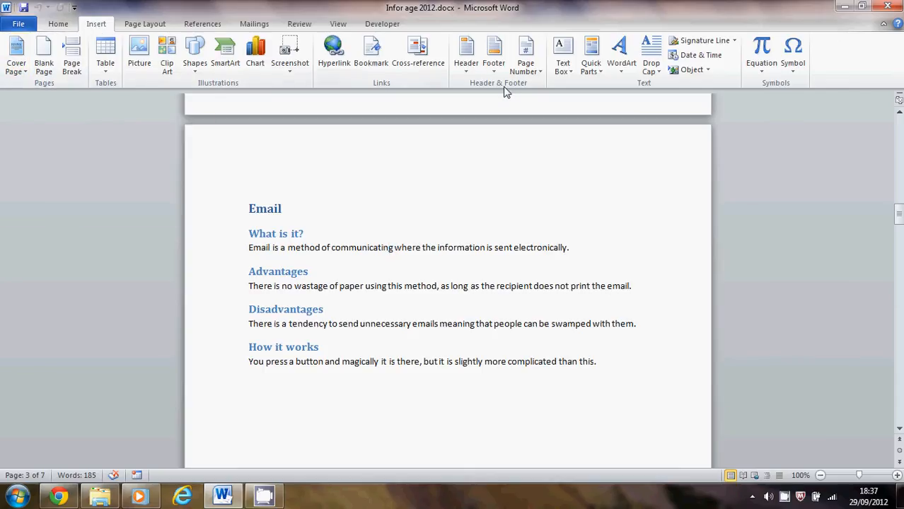
pyautogui.click(525, 53)
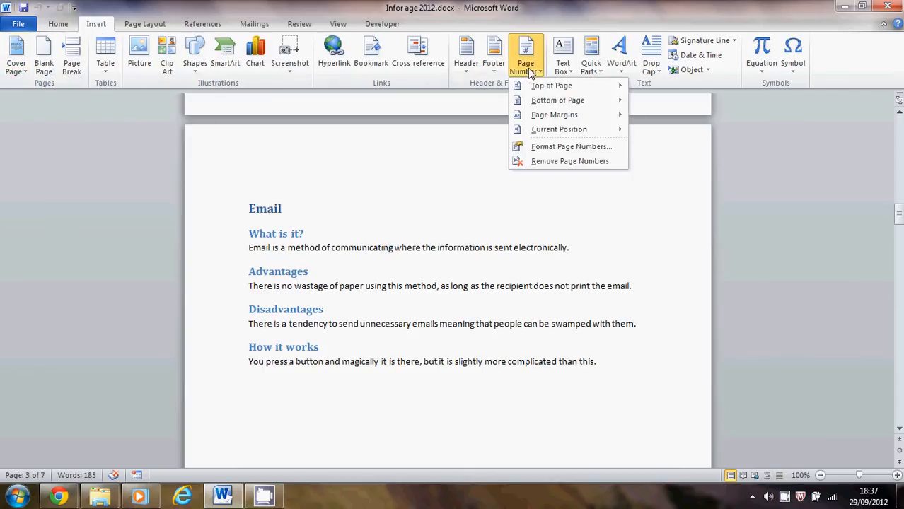
pyautogui.moveTo(558, 100)
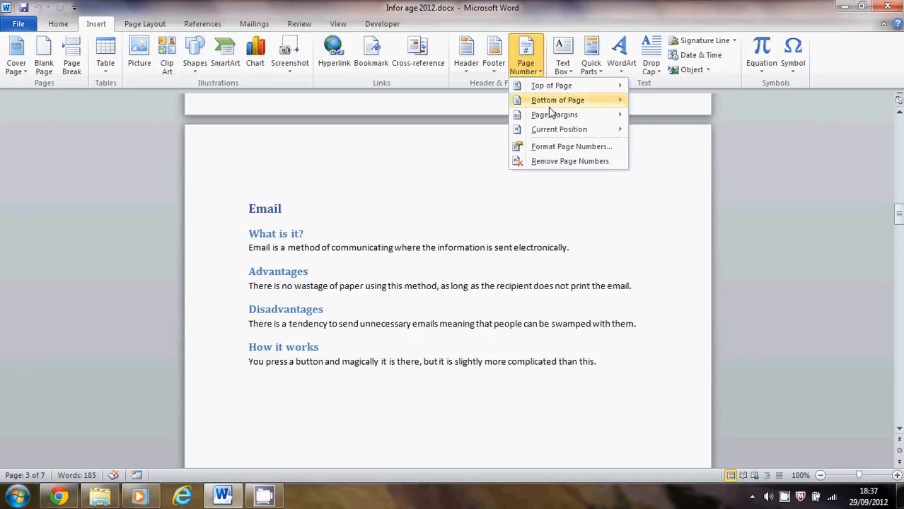
pyautogui.moveTo(558, 99)
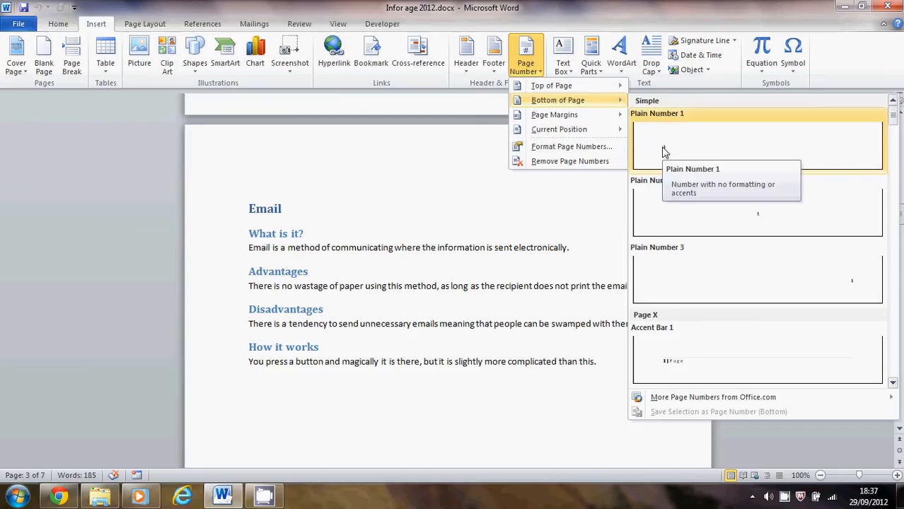
pyautogui.click(757, 145)
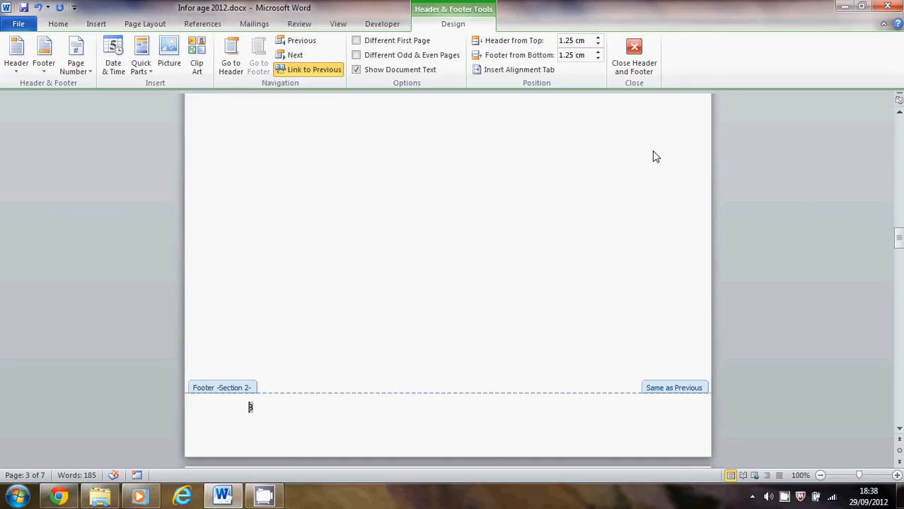
pyautogui.moveTo(384, 116)
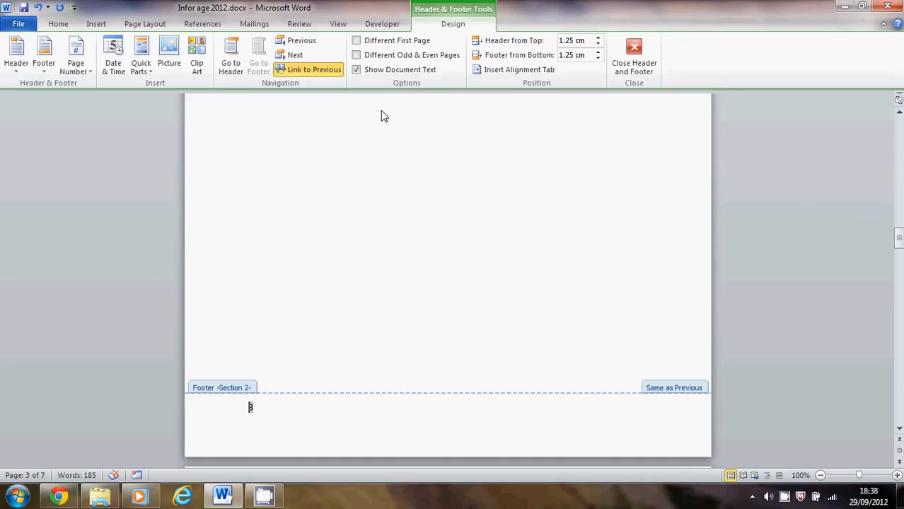
pyautogui.moveTo(315, 69)
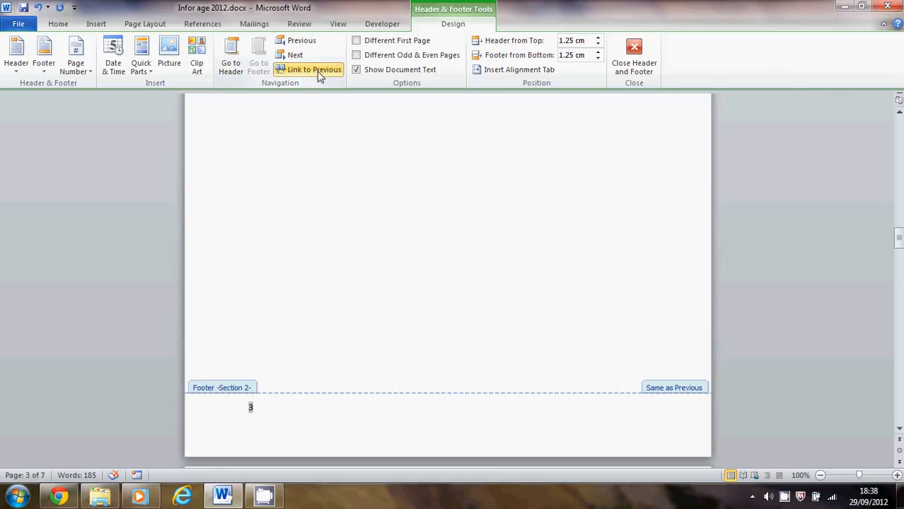
# Step: Turn off Link to Previous for the Section 2 (Email) footer
pyautogui.click(315, 70)
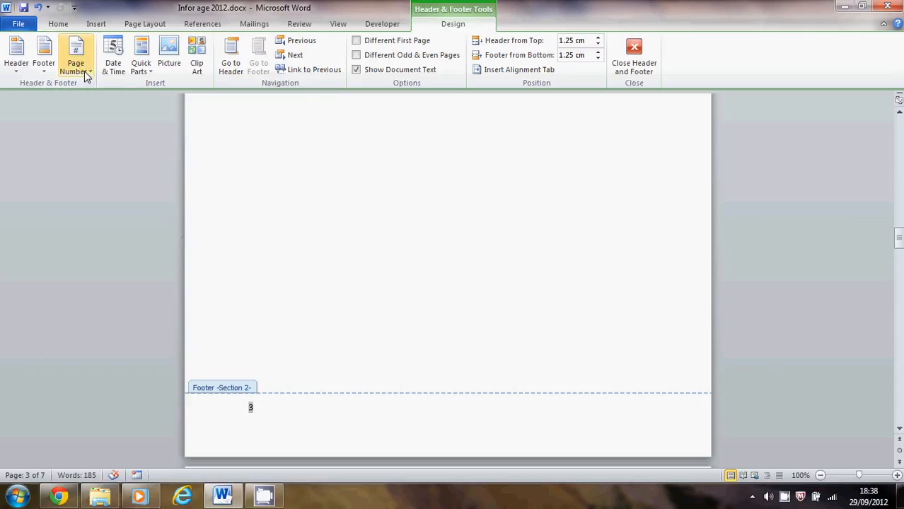
# Step: Format the Section 2 page numbers to Start at 1 so the Email footer shows 1
pyautogui.click(75, 55)
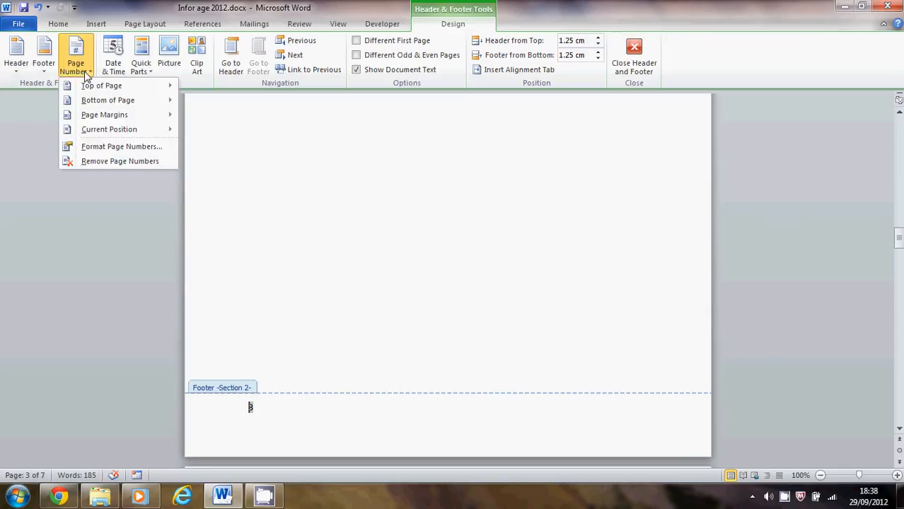
pyautogui.moveTo(96, 147)
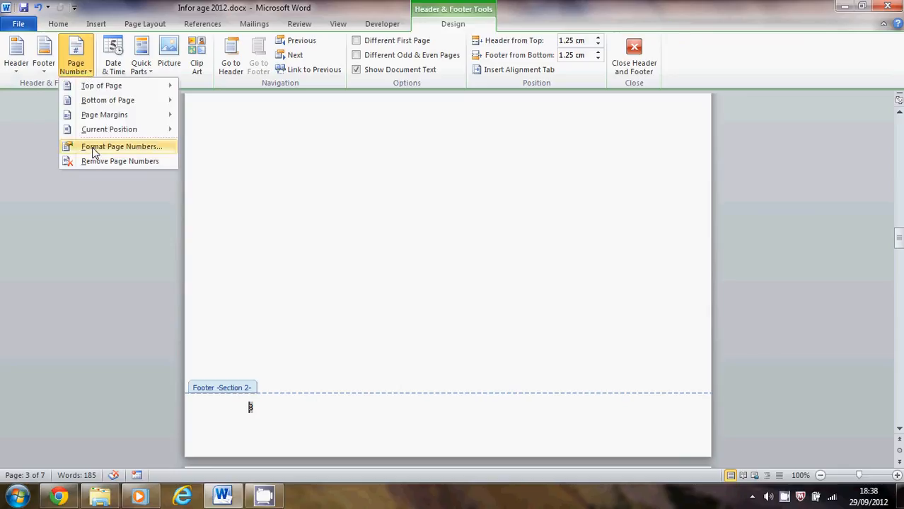
pyautogui.click(121, 146)
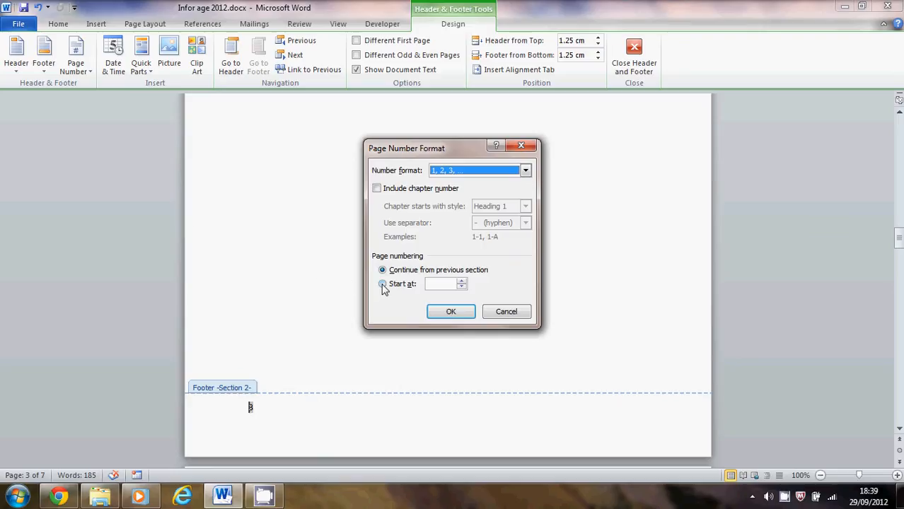
pyautogui.click(382, 284)
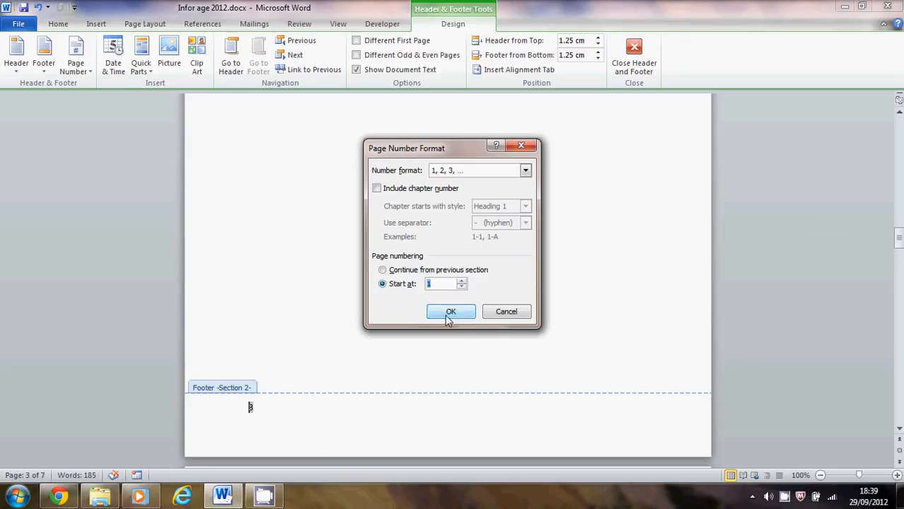
pyautogui.click(450, 312)
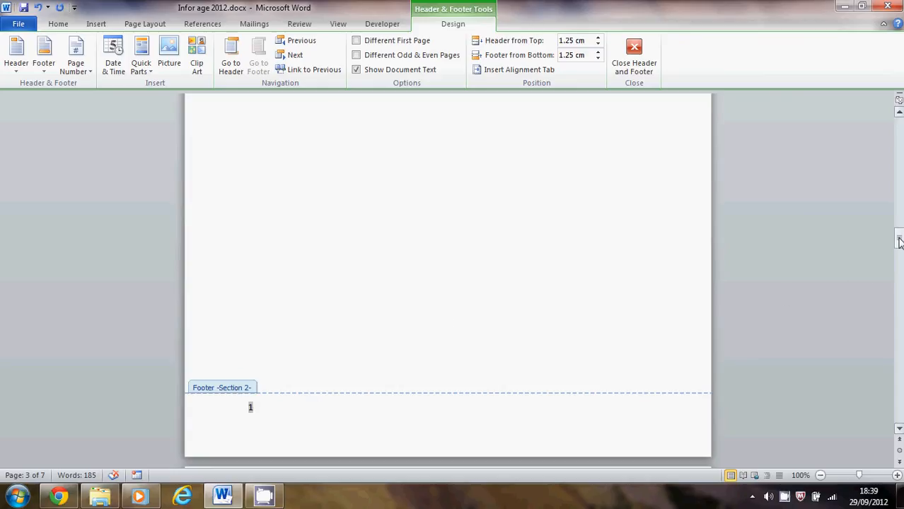
# Step: Scroll up from the numbered footer to the Section 1 header on the cover page
pyautogui.scroll(-3)
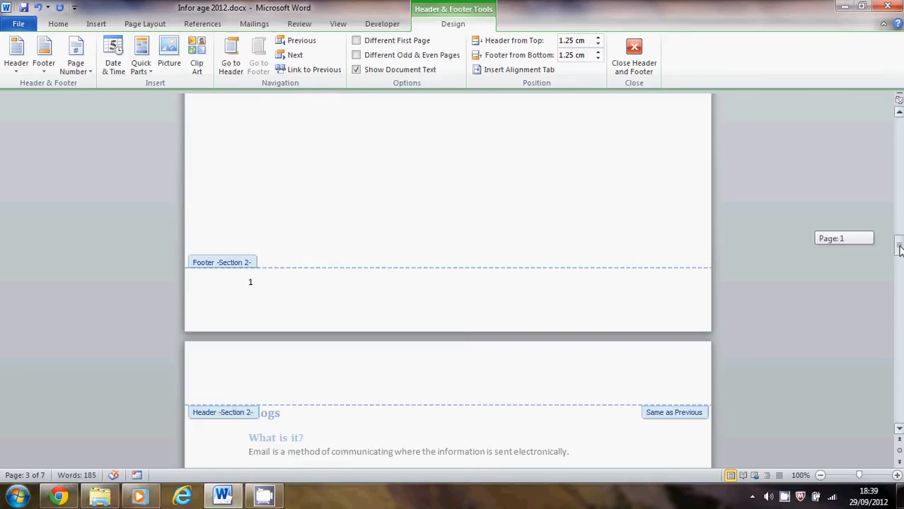
pyautogui.scroll(-3)
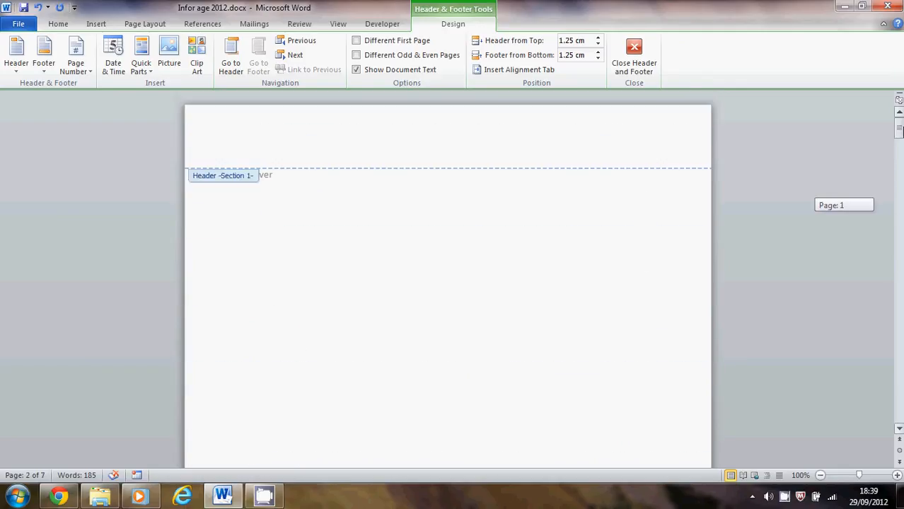
# Step: Review the section footers, then close Header and Footer editing to return to the body
pyautogui.scroll(-3)
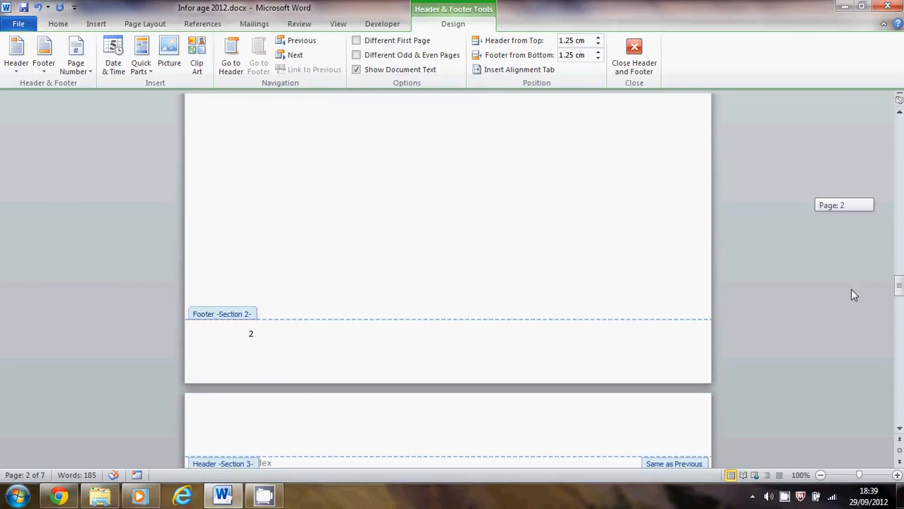
pyautogui.scroll(-3)
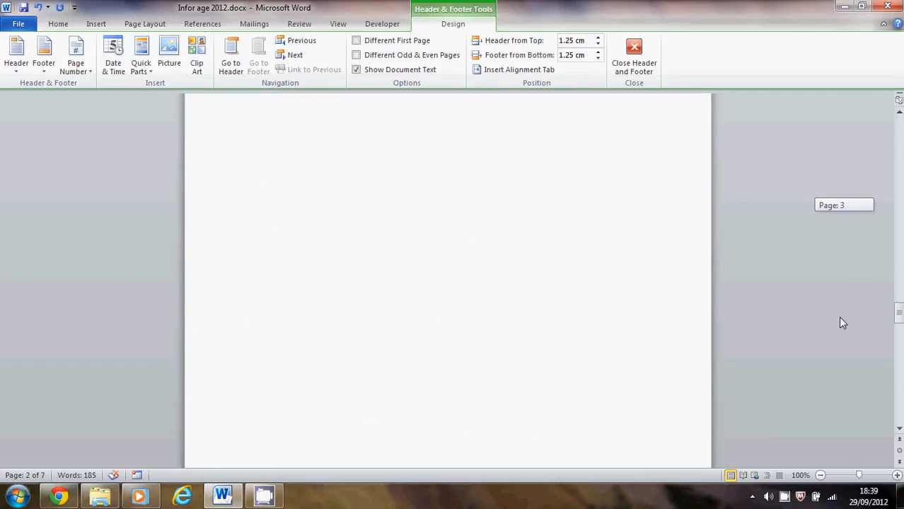
pyautogui.scroll(-3)
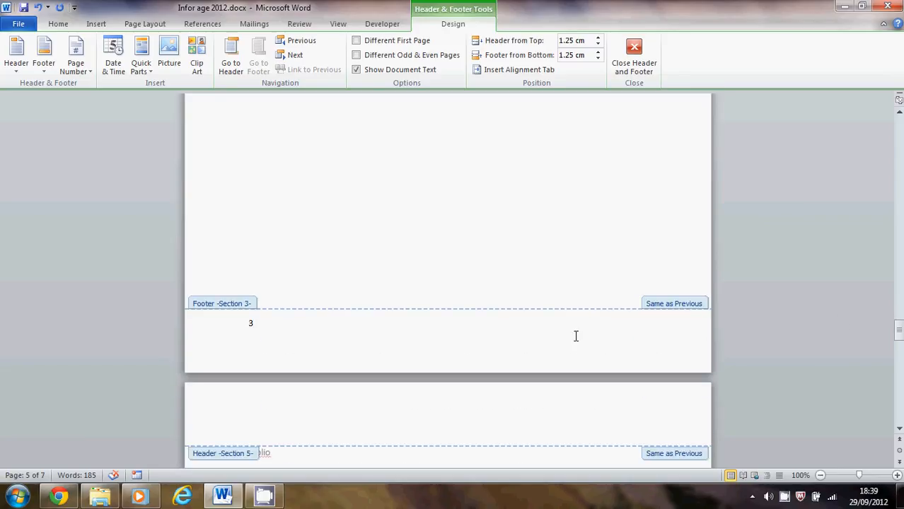
pyautogui.moveTo(259, 317)
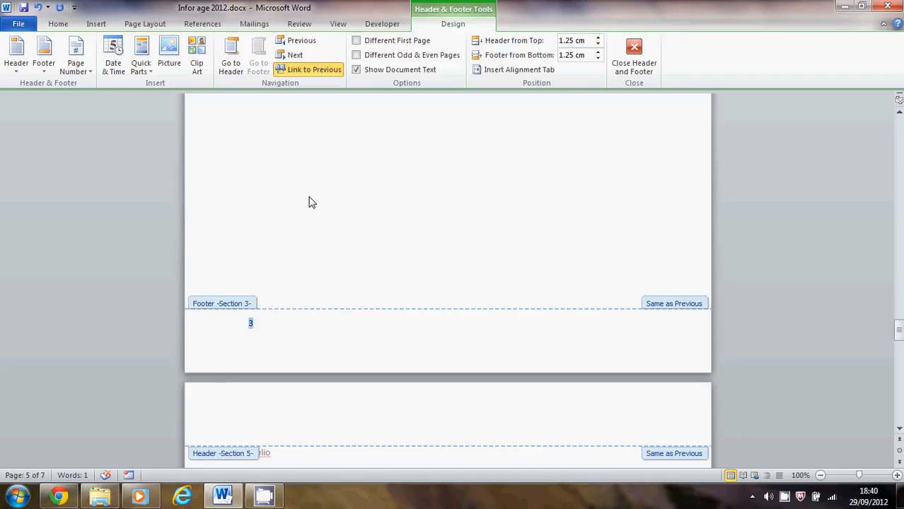
pyautogui.moveTo(320, 79)
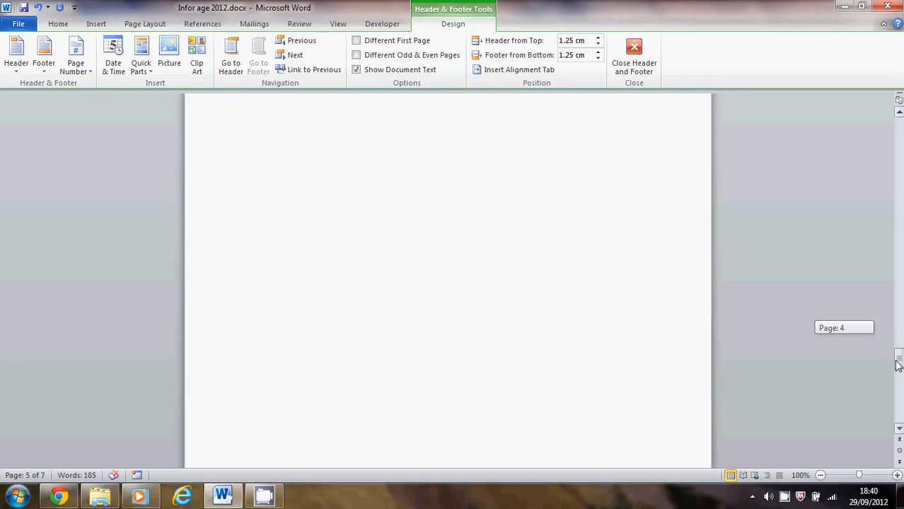
pyautogui.scroll(-3)
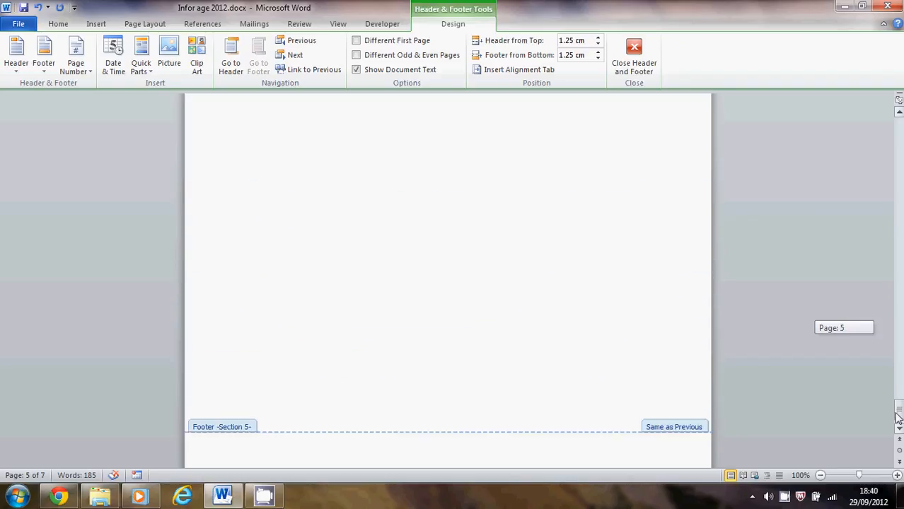
pyautogui.scroll(-3)
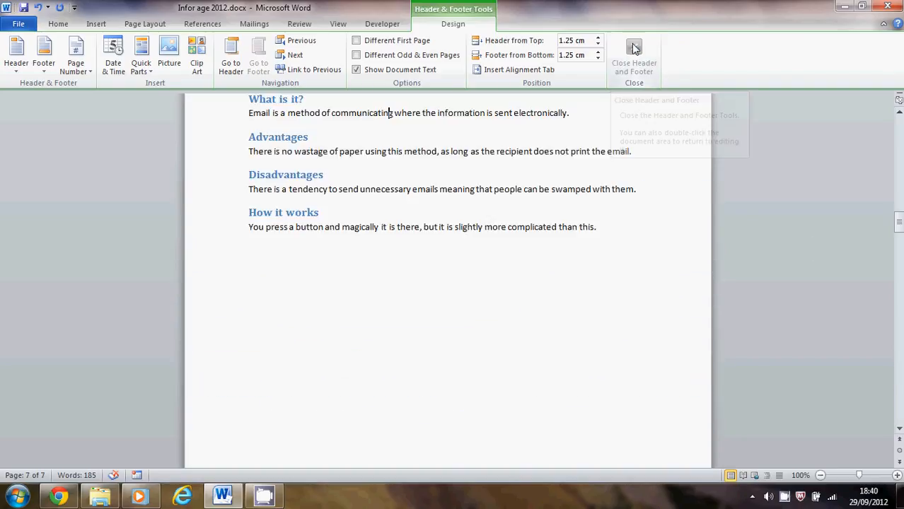
pyautogui.click(634, 56)
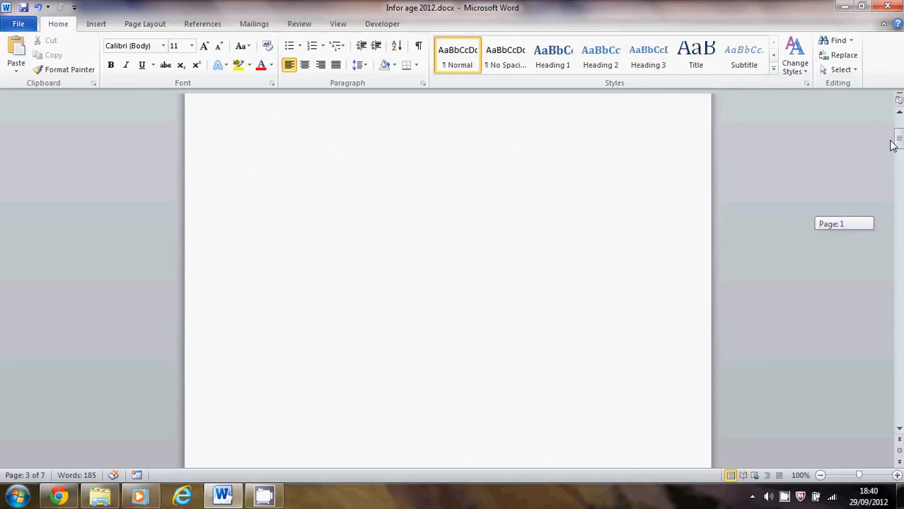
pyautogui.scroll(-3)
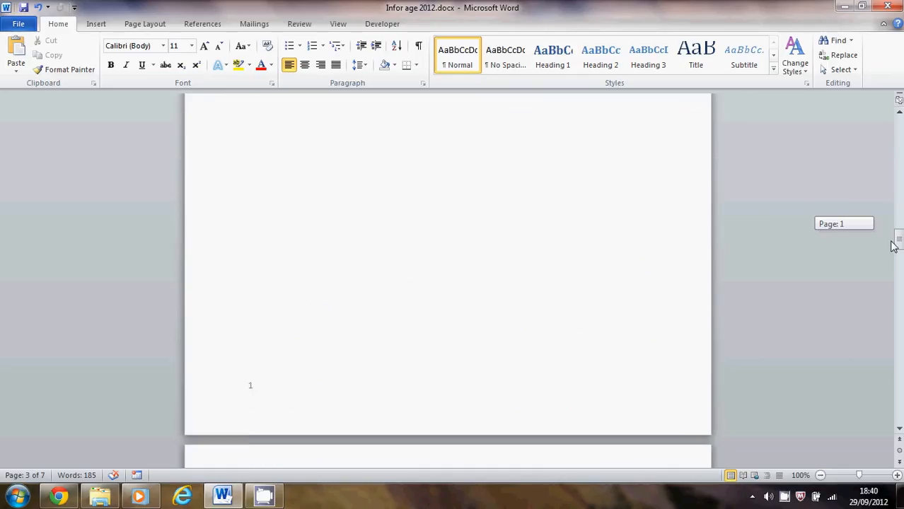
pyautogui.scroll(-3)
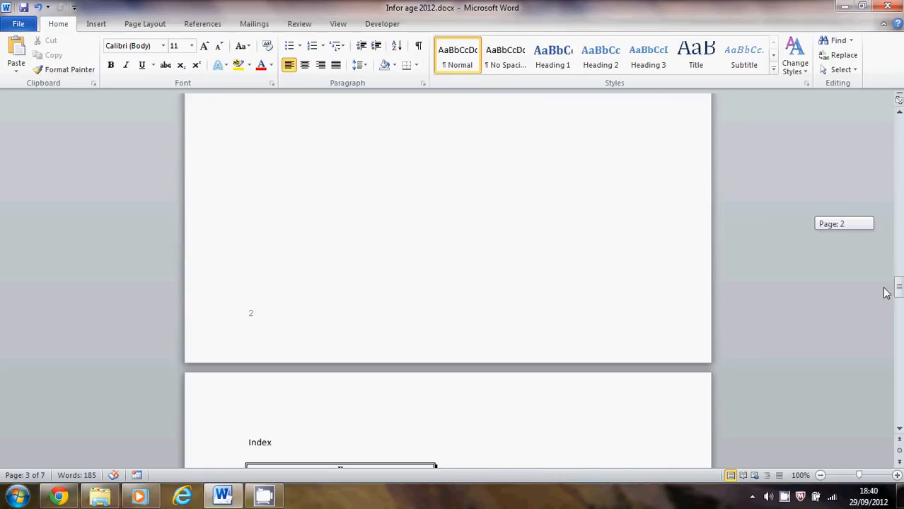
pyautogui.scroll(-3)
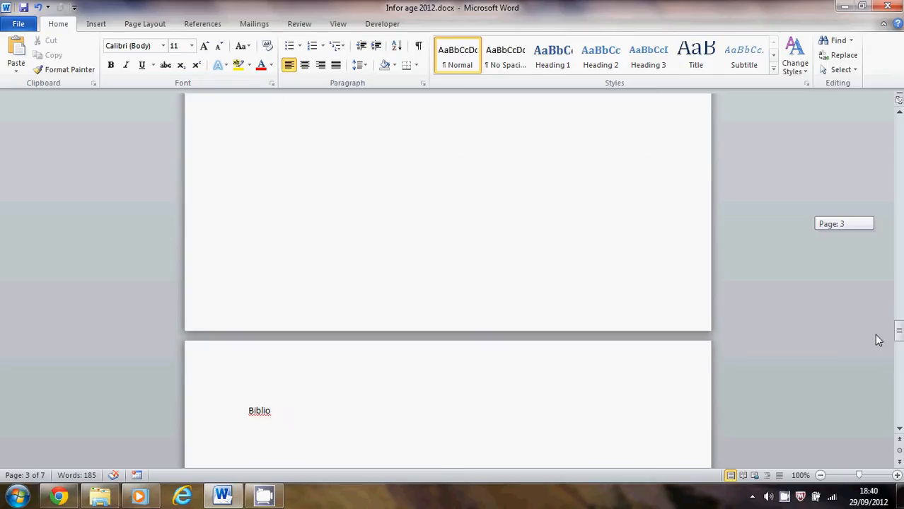
pyautogui.scroll(-3)
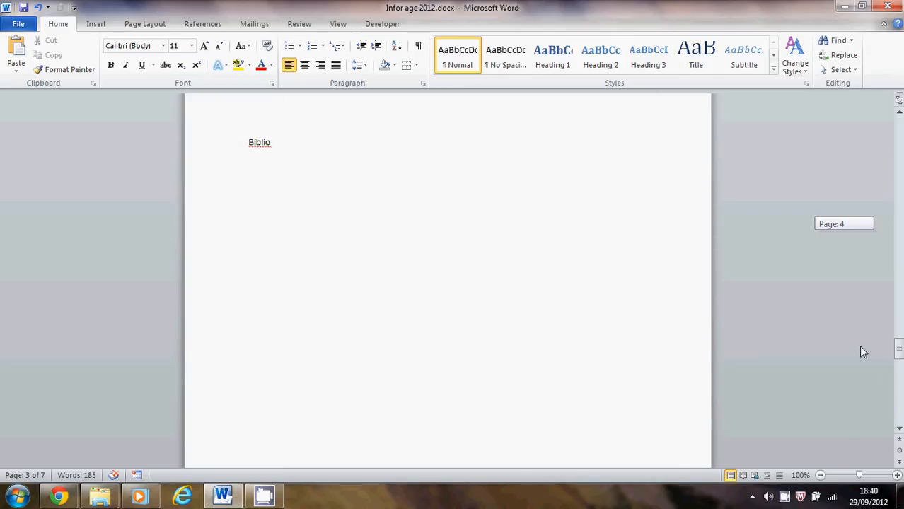
pyautogui.scroll(-3)
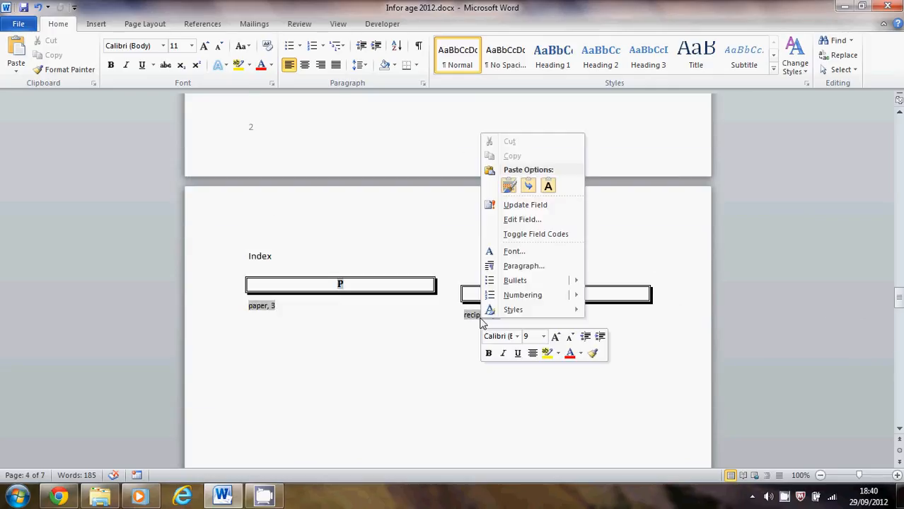
pyautogui.moveTo(525, 204)
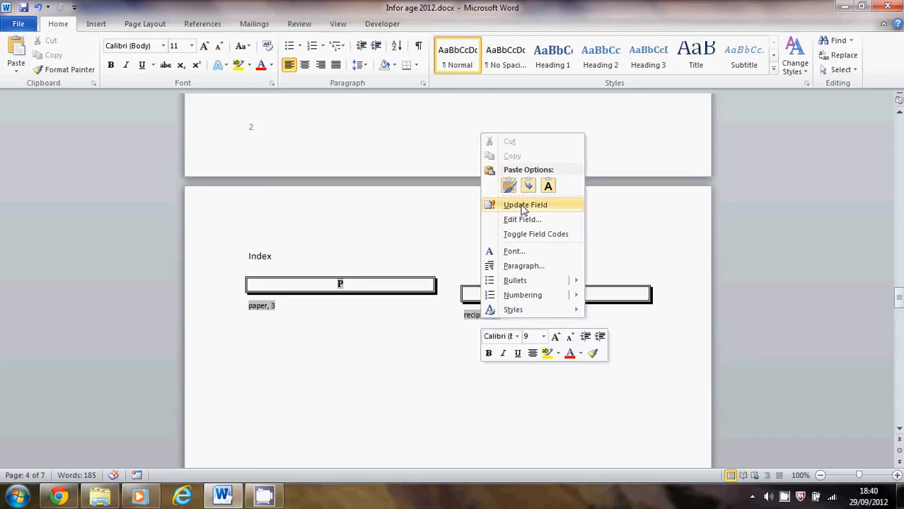
# Step: Update the index field so paper and recipient list pages 1 and 2
pyautogui.click(525, 205)
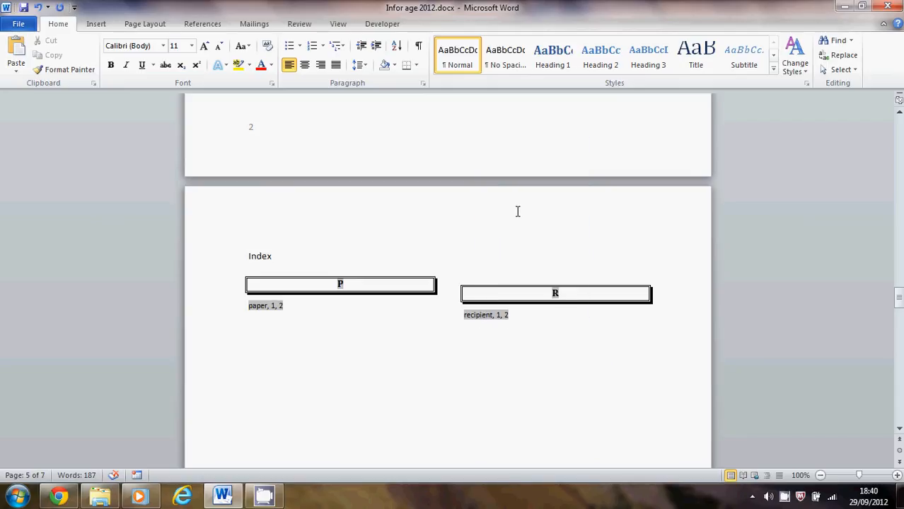
pyautogui.moveTo(514, 215)
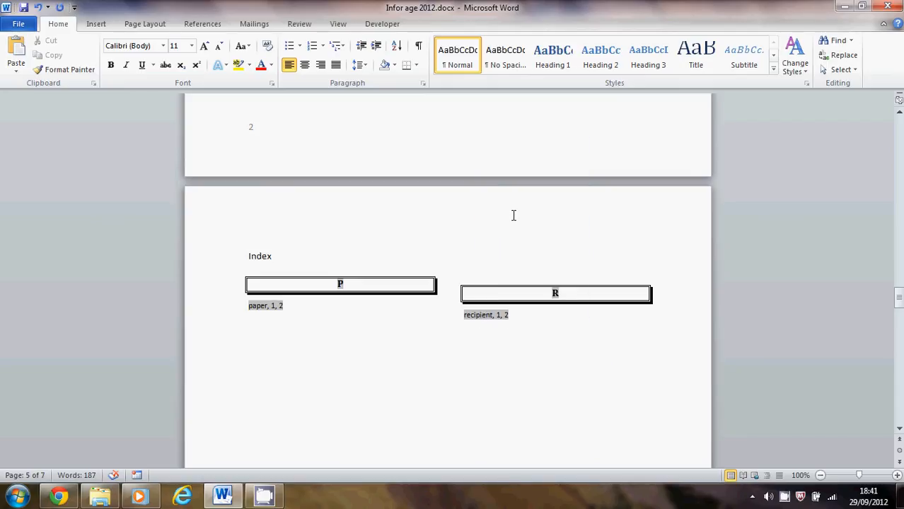
pyautogui.moveTo(510, 218)
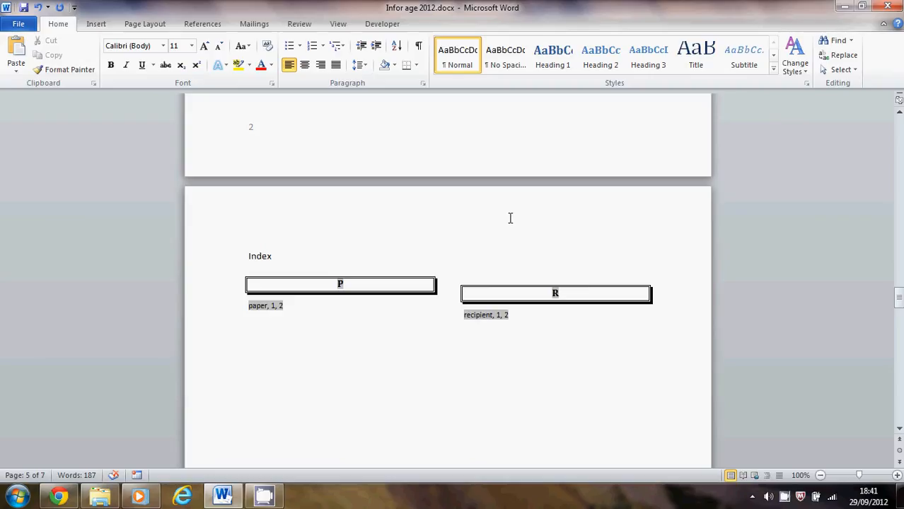
pyautogui.moveTo(505, 224)
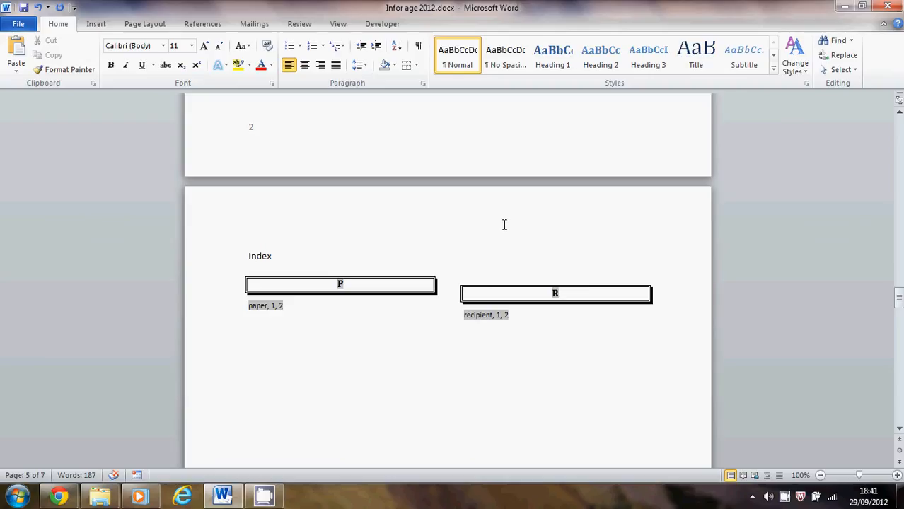
pyautogui.moveTo(506, 233)
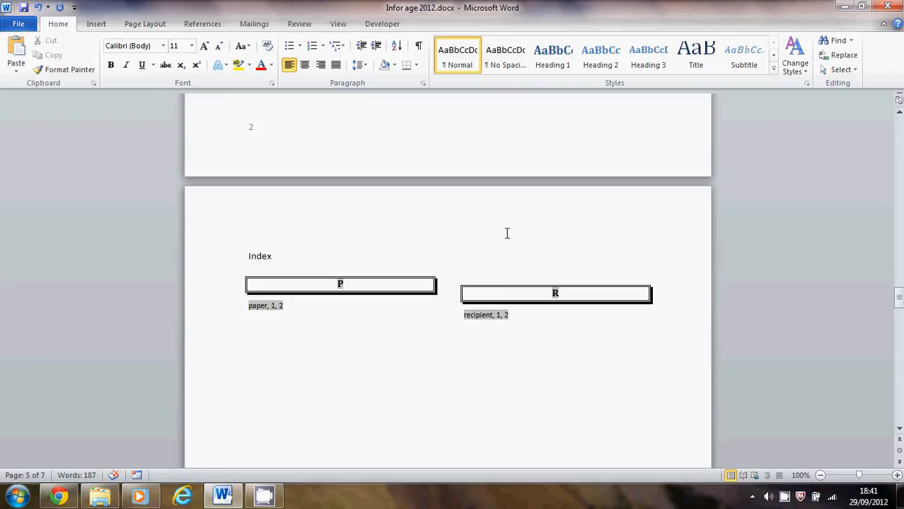
pyautogui.moveTo(818, 198)
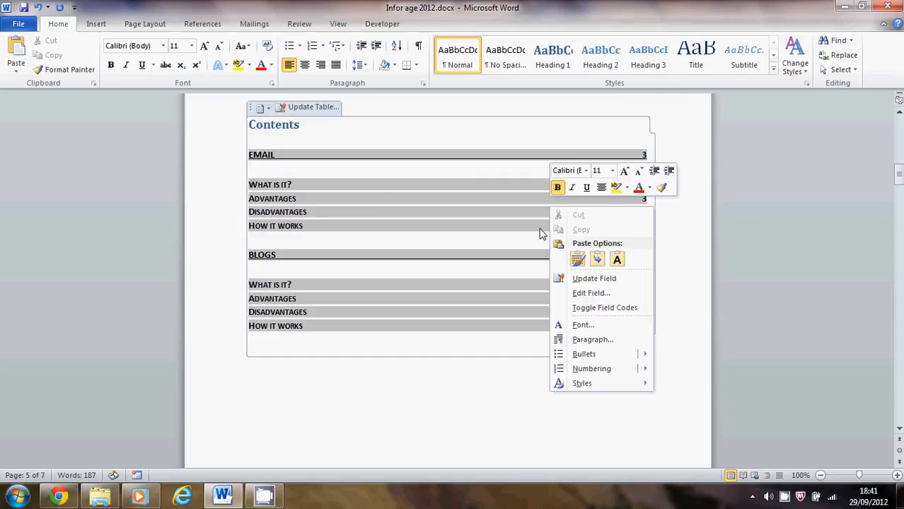
pyautogui.moveTo(591, 293)
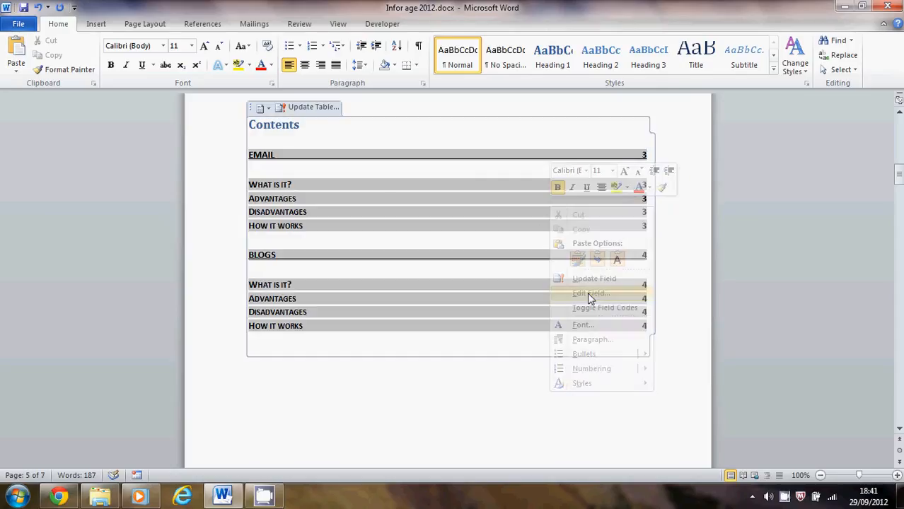
# Step: Update the entire table of contents so Email entries show page 1 and Blogs page 2
pyautogui.click(591, 292)
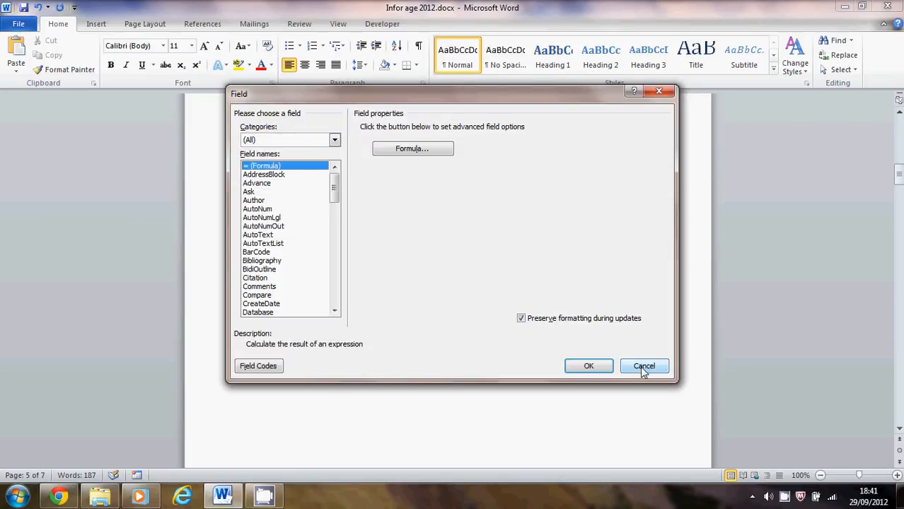
pyautogui.click(644, 366)
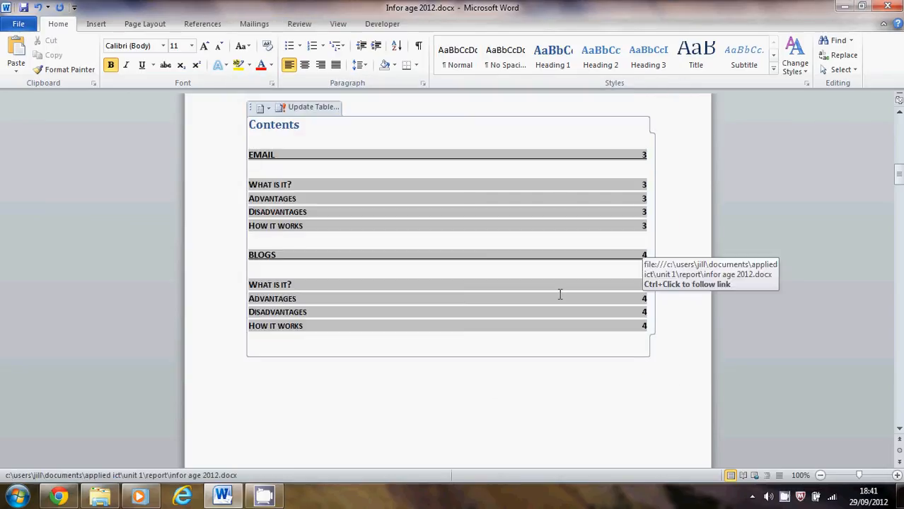
pyautogui.rightClick(559, 294)
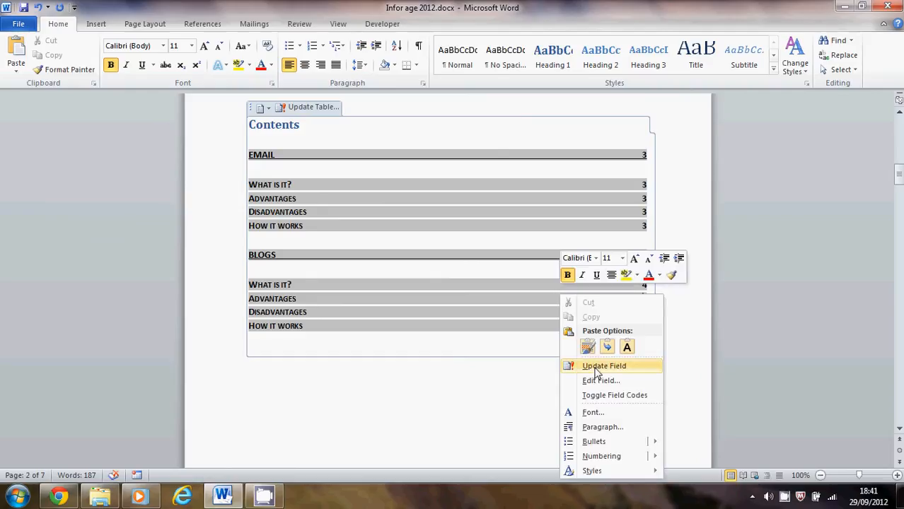
pyautogui.click(603, 365)
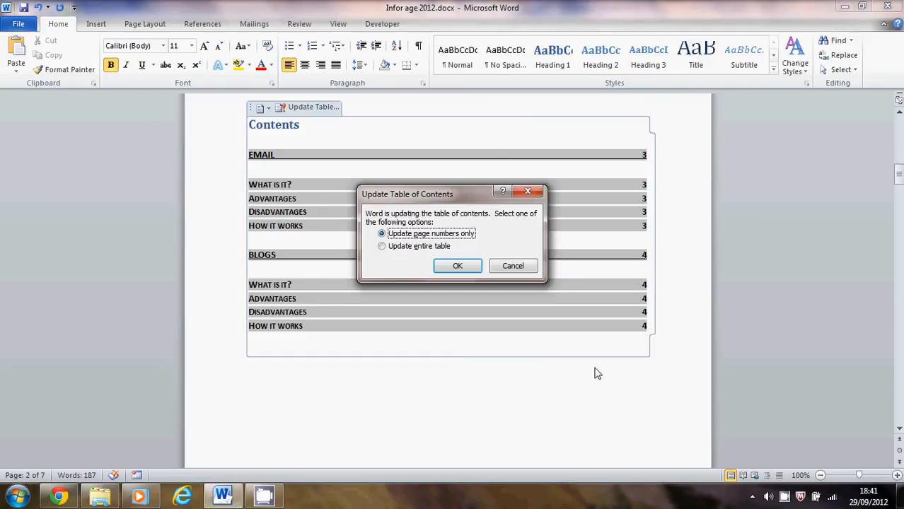
pyautogui.moveTo(377, 221)
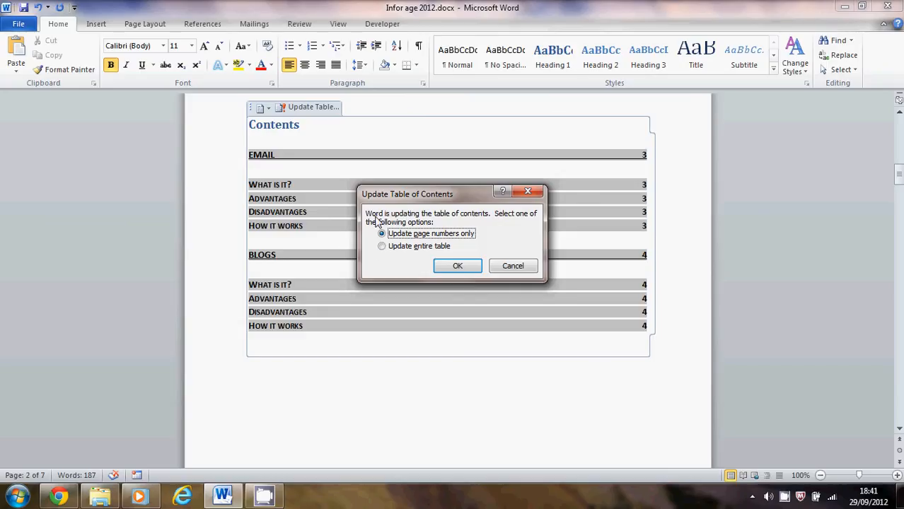
pyautogui.click(382, 246)
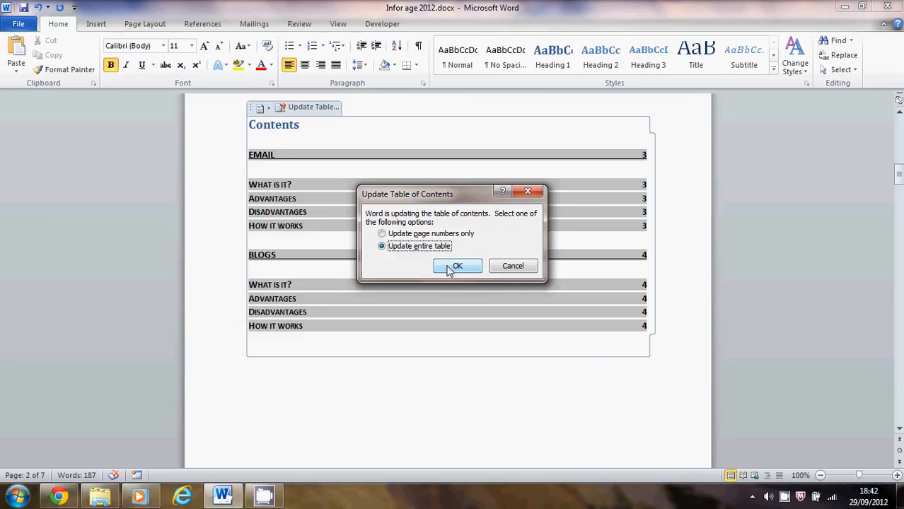
pyautogui.click(457, 266)
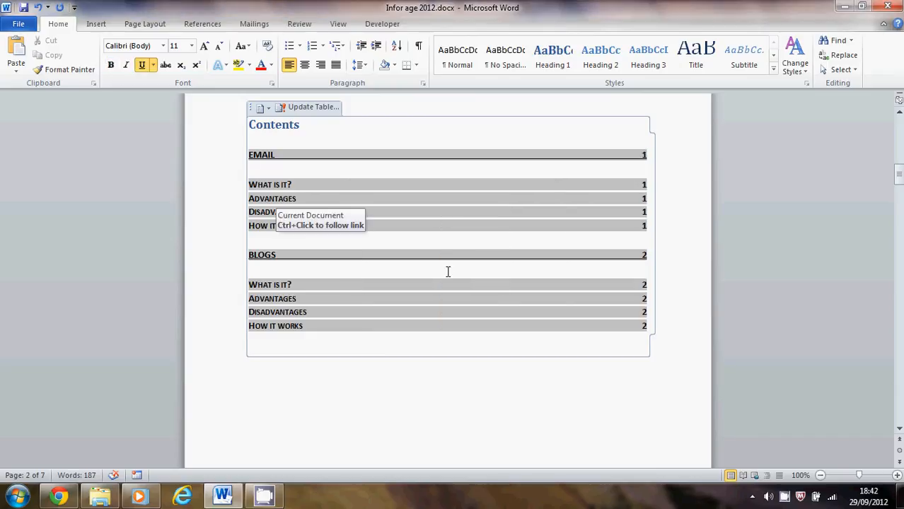
pyautogui.click(254, 362)
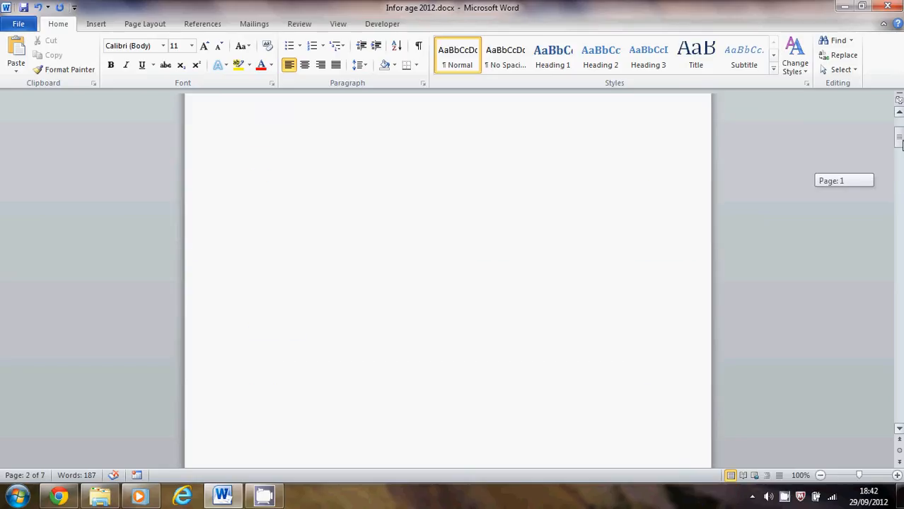
pyautogui.scroll(-3)
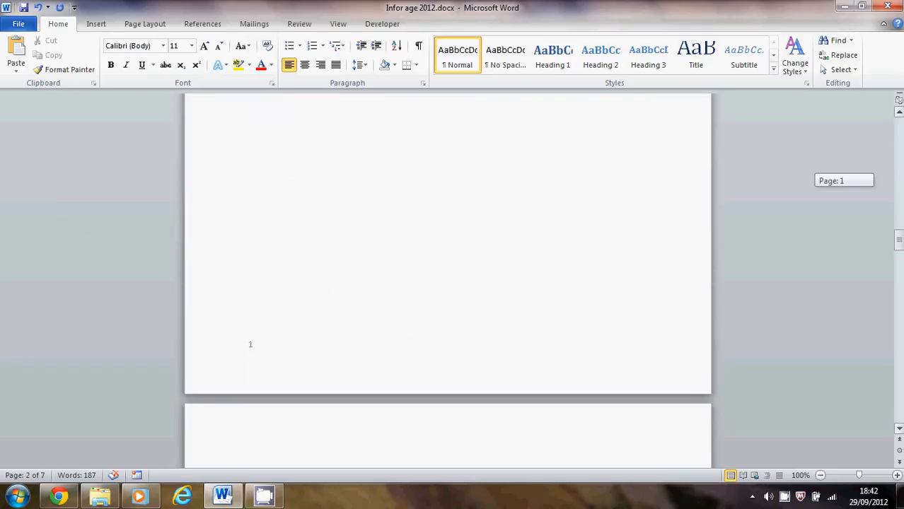
pyautogui.scroll(-3)
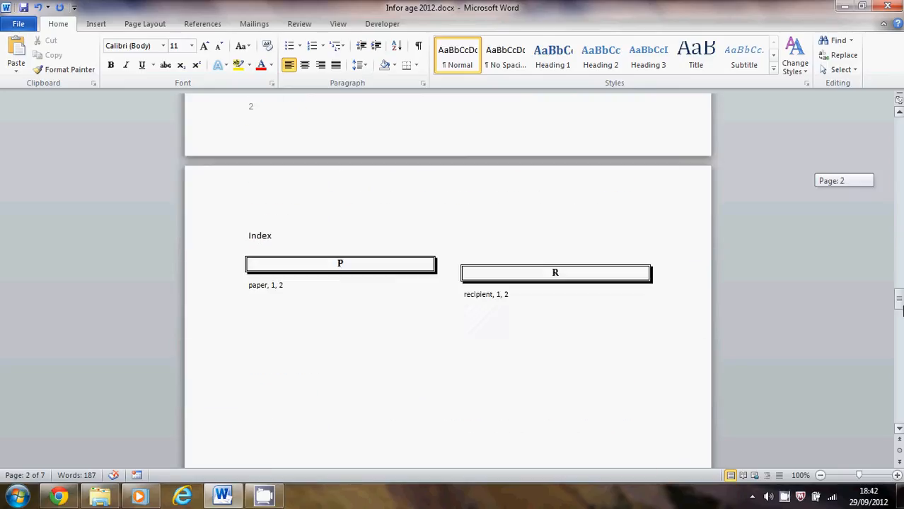
pyautogui.scroll(-3)
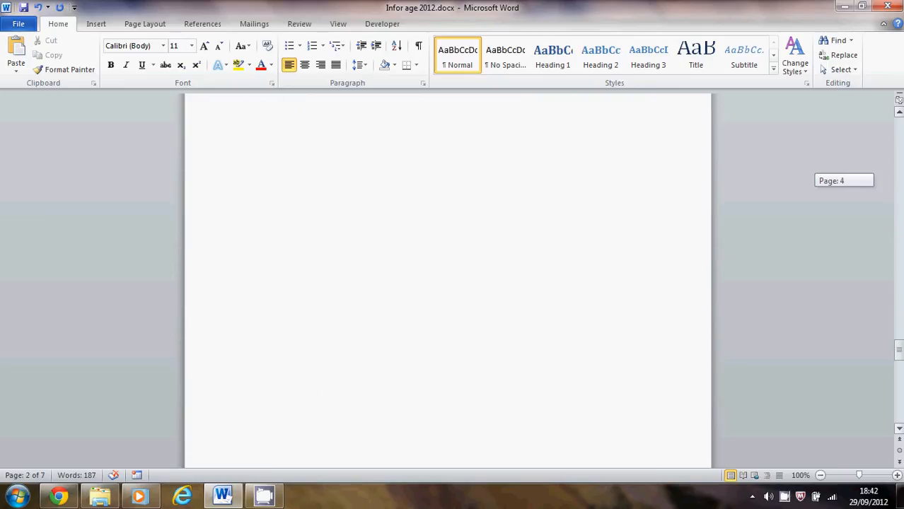
pyautogui.scroll(-3)
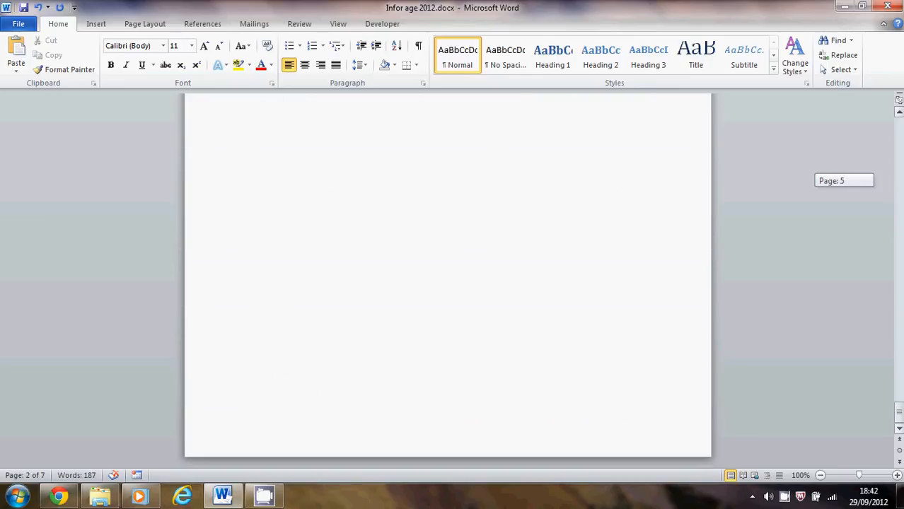